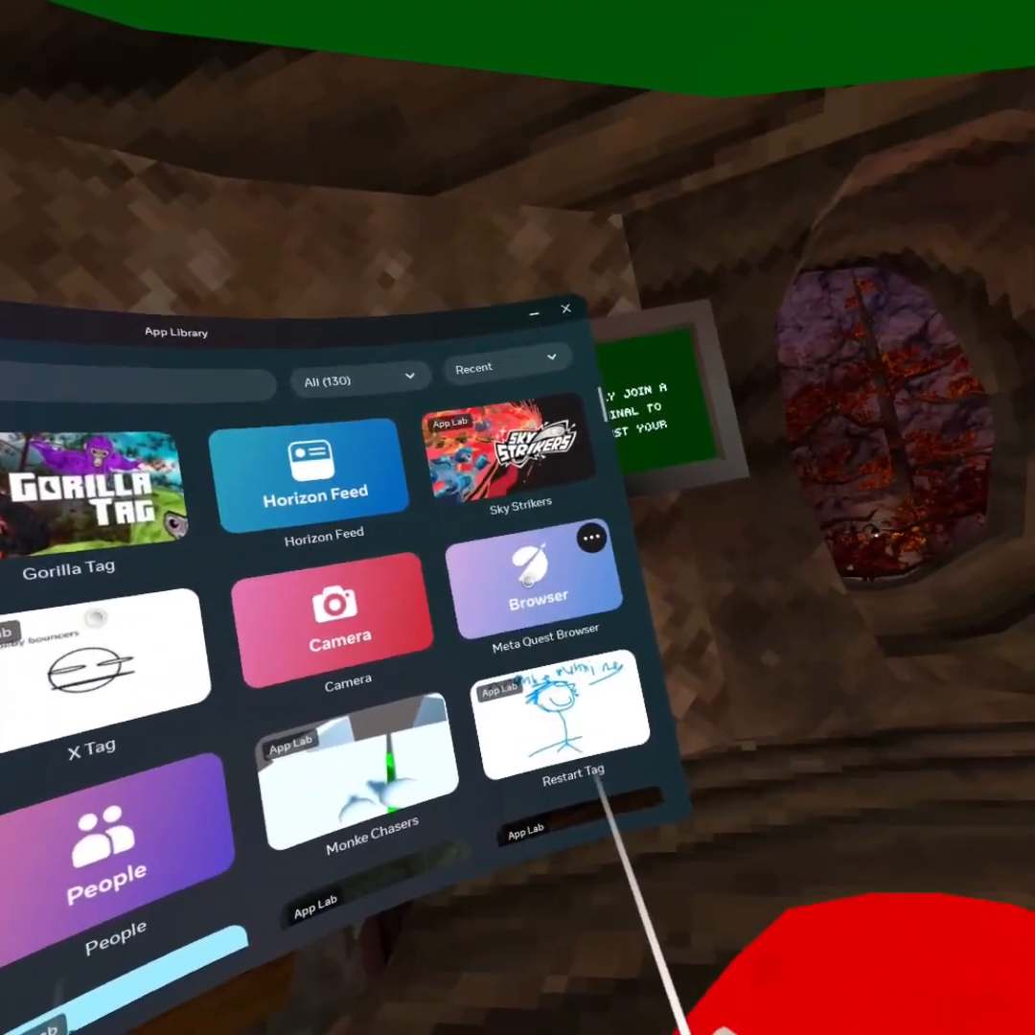
- Launch Meta Quest Browser from its App Library tile into a new tab
click(566, 309)
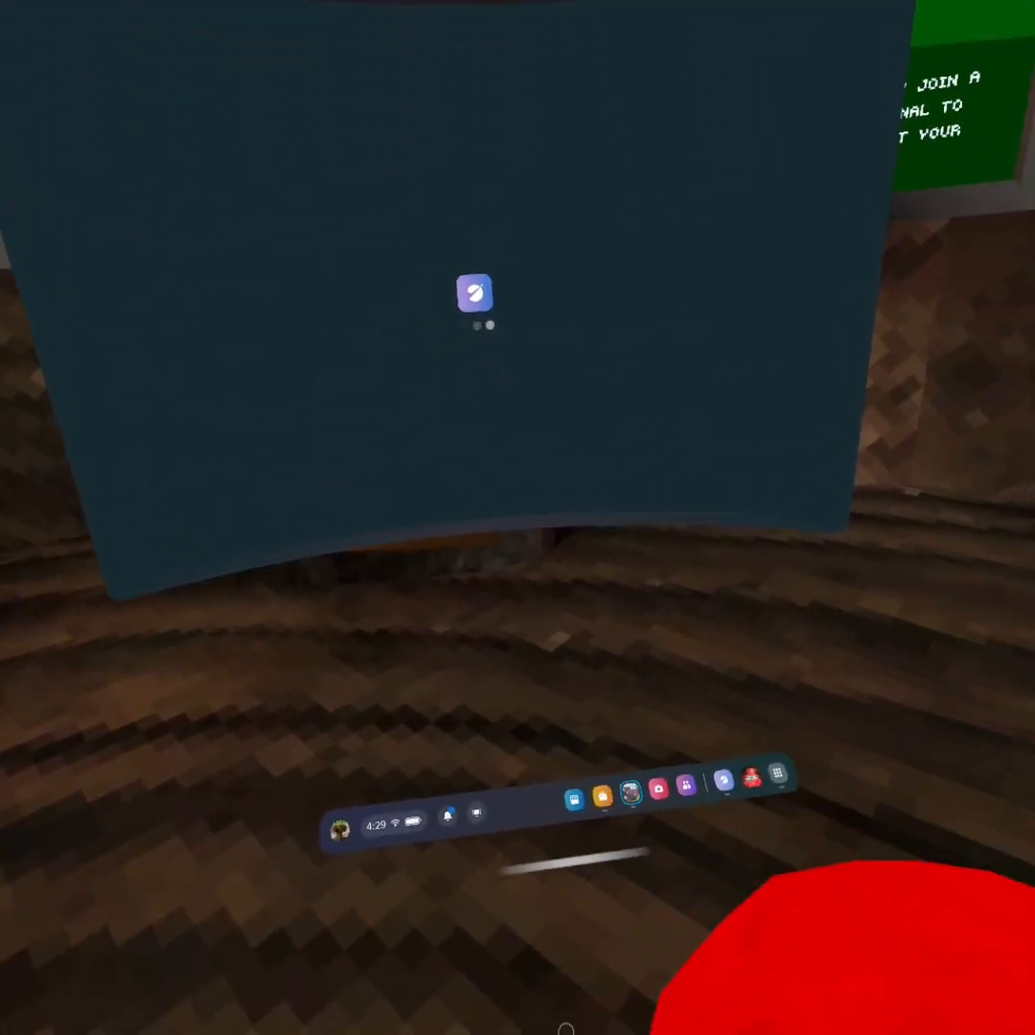
click(475, 297)
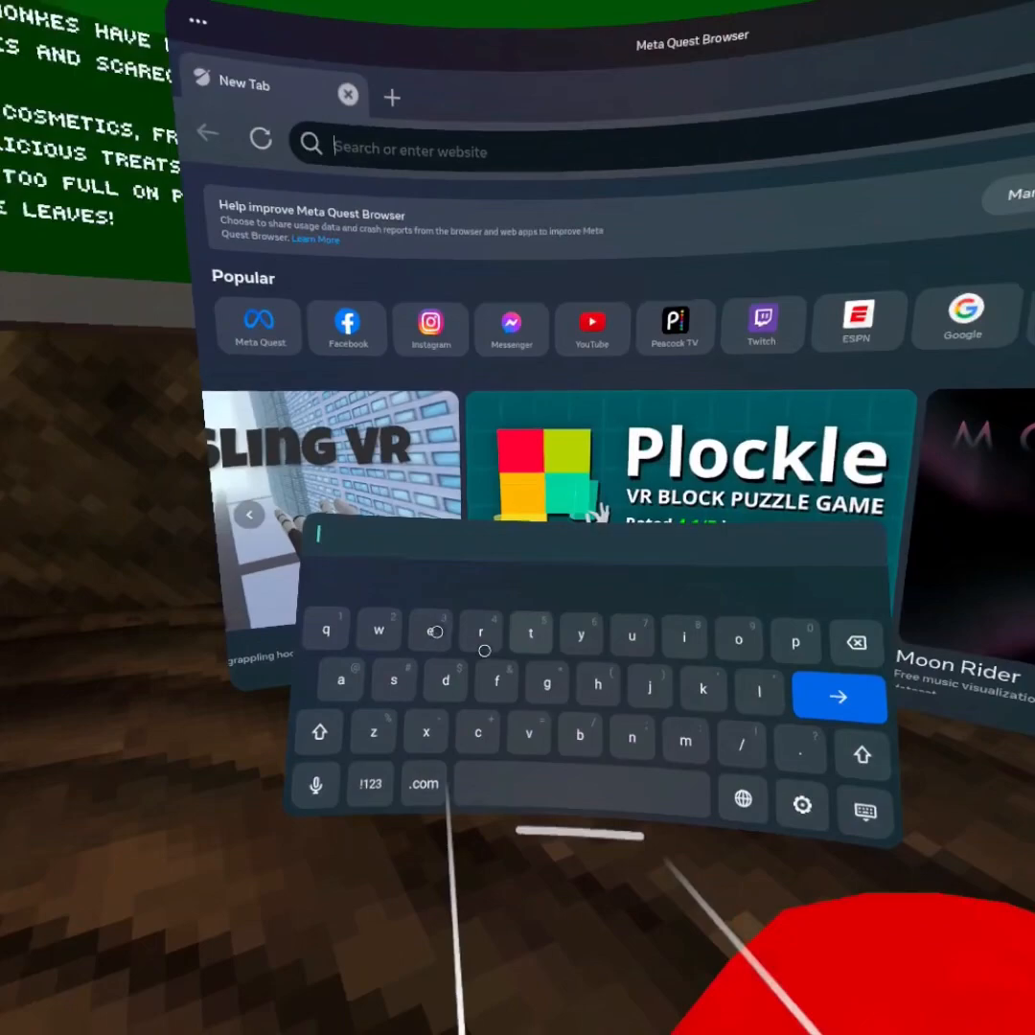
- Load the Discord web app from the address bar to reach the direct messages page
text(discord.com/channels/@me)
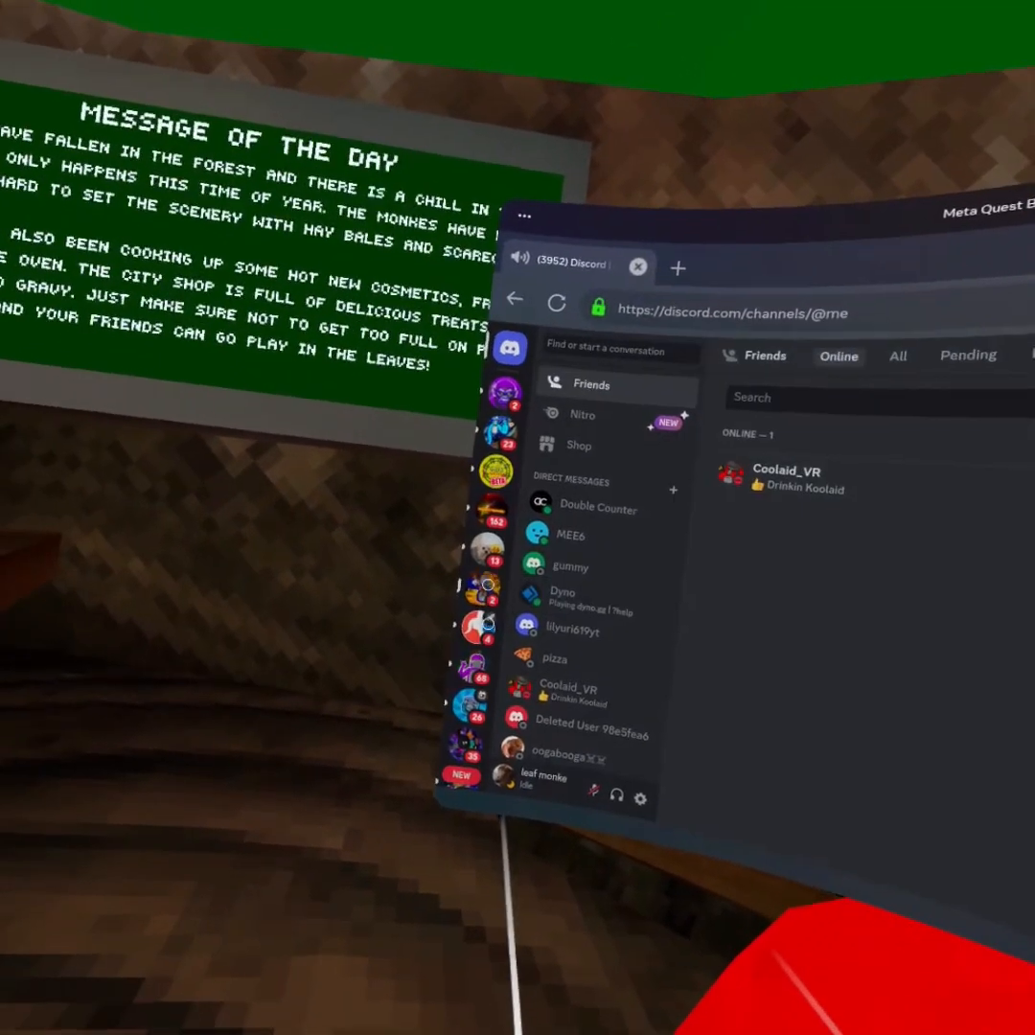
- Navigate the Dreamer Tag server to the old-capuchin and then the quest-download channel
click(583, 414)
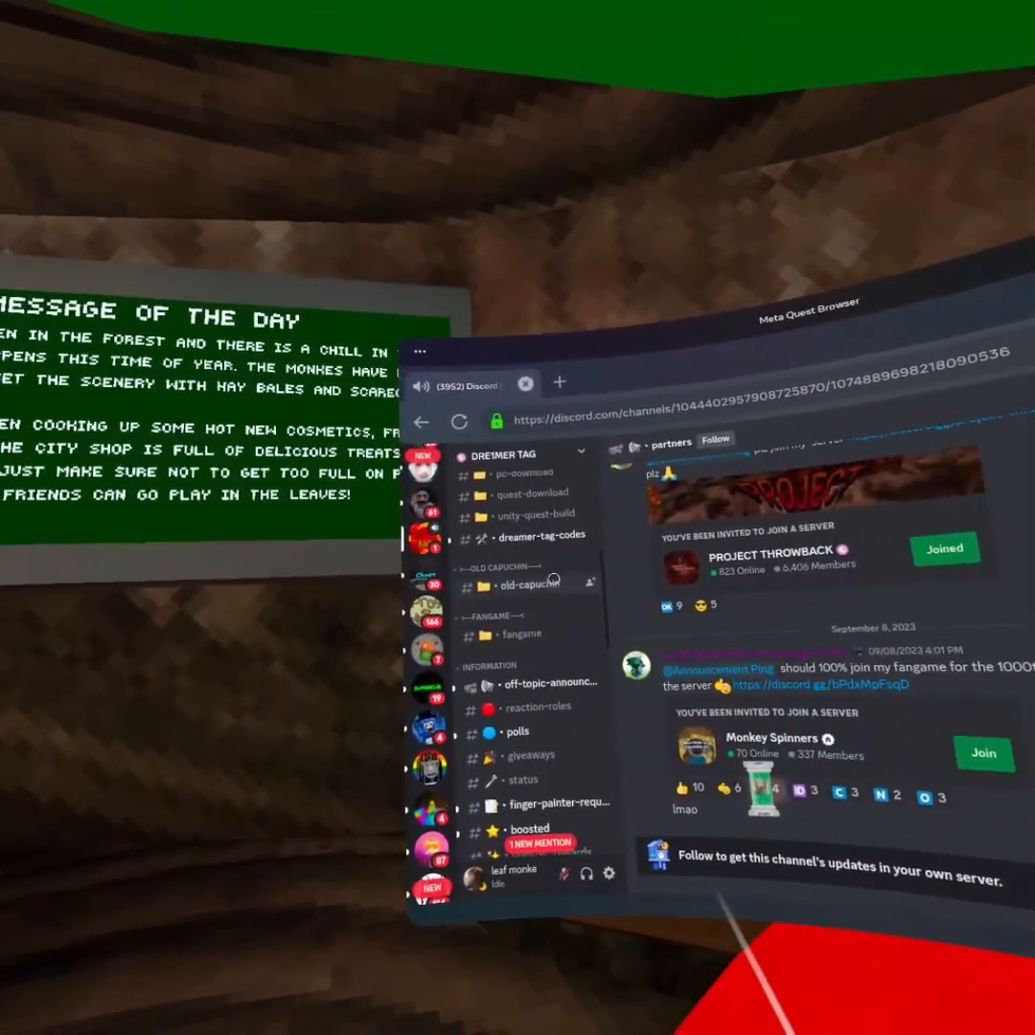
click(537, 583)
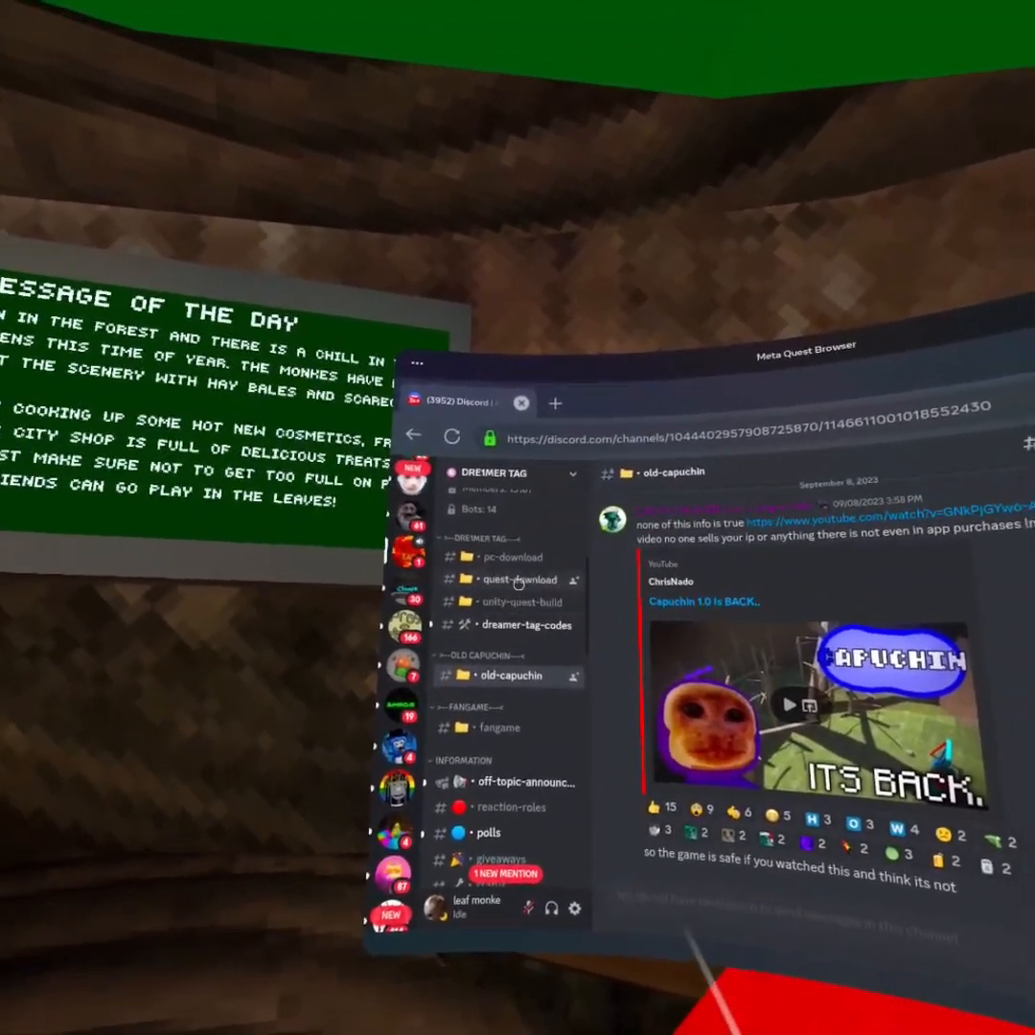
click(522, 579)
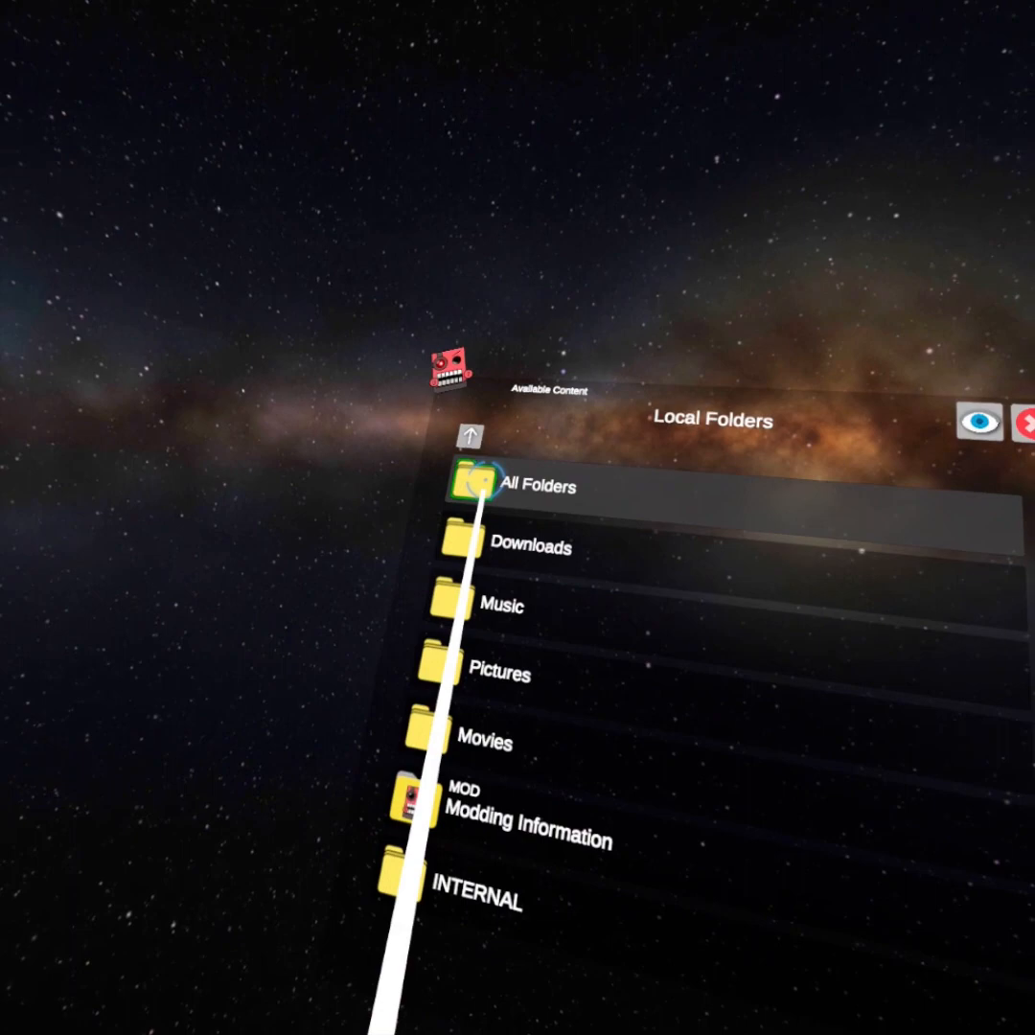
- Choose All Folders in Local Folders to browse the headset's device storage
click(470, 487)
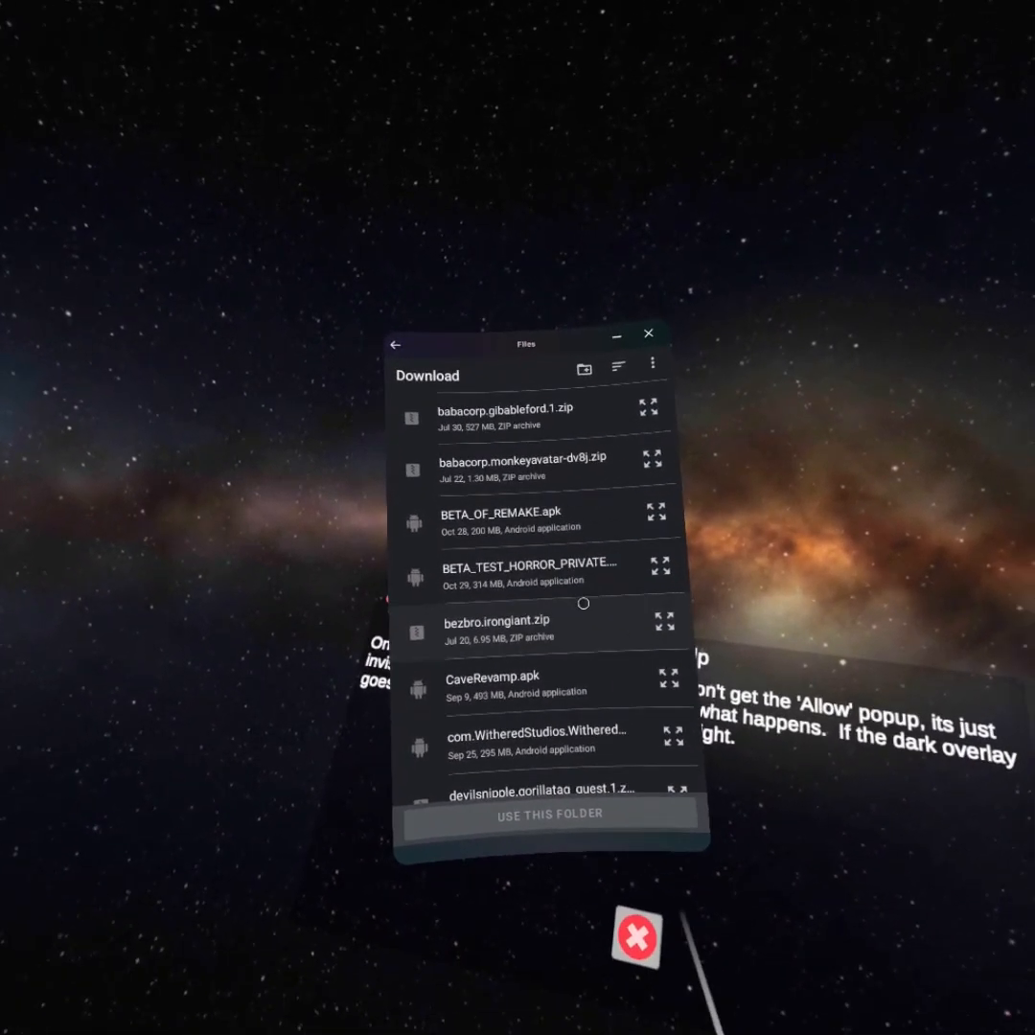
- Select DRE1MER_TAG_PRE_ALPHA.apk in the Download folder and continue past the unknown-app warning
scroll(down, 3)
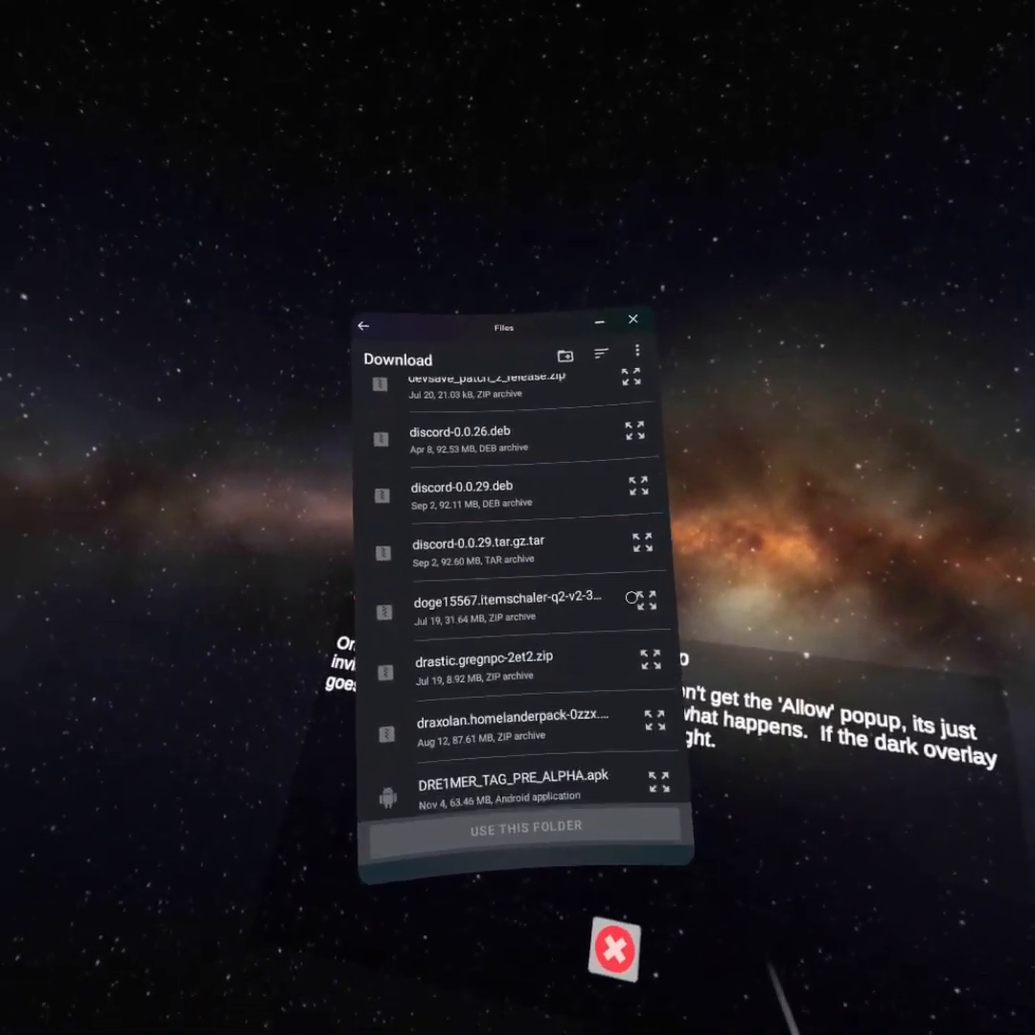
scroll(down, 3)
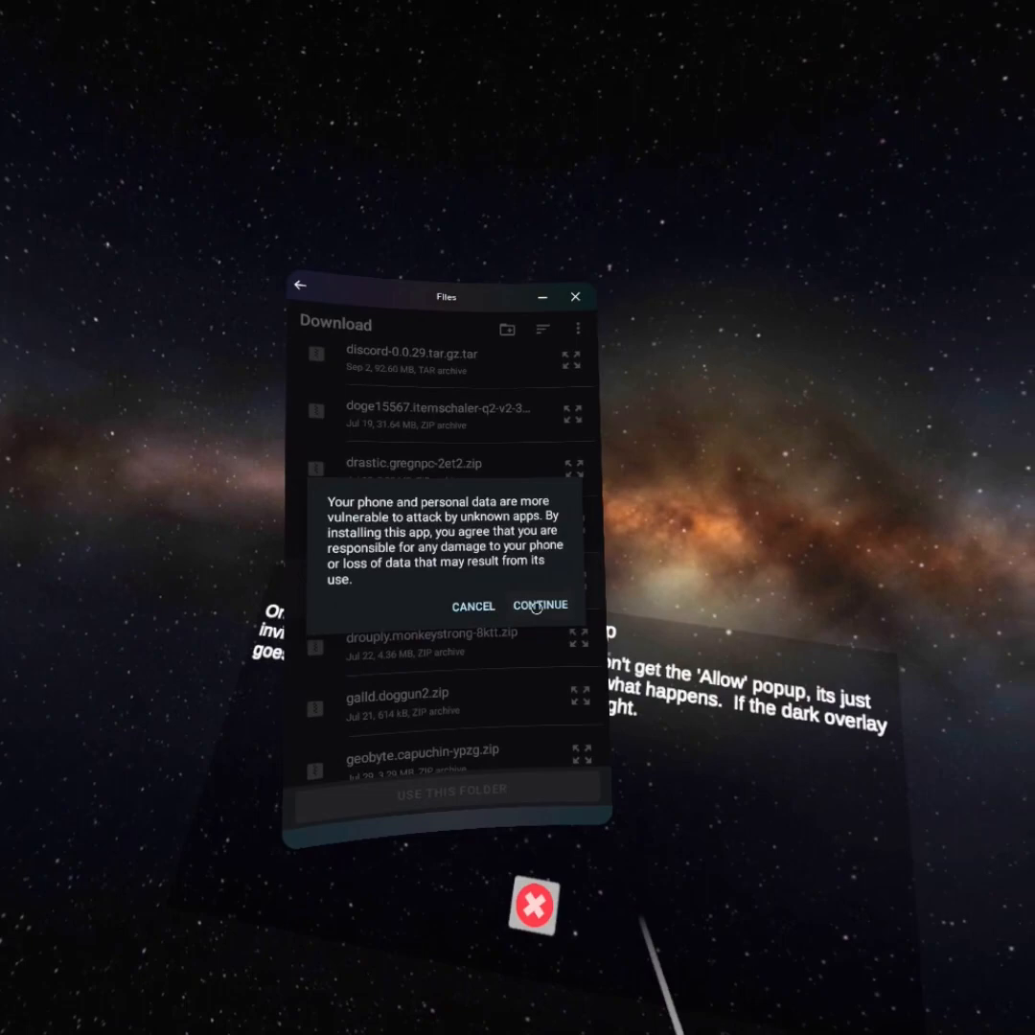
click(541, 606)
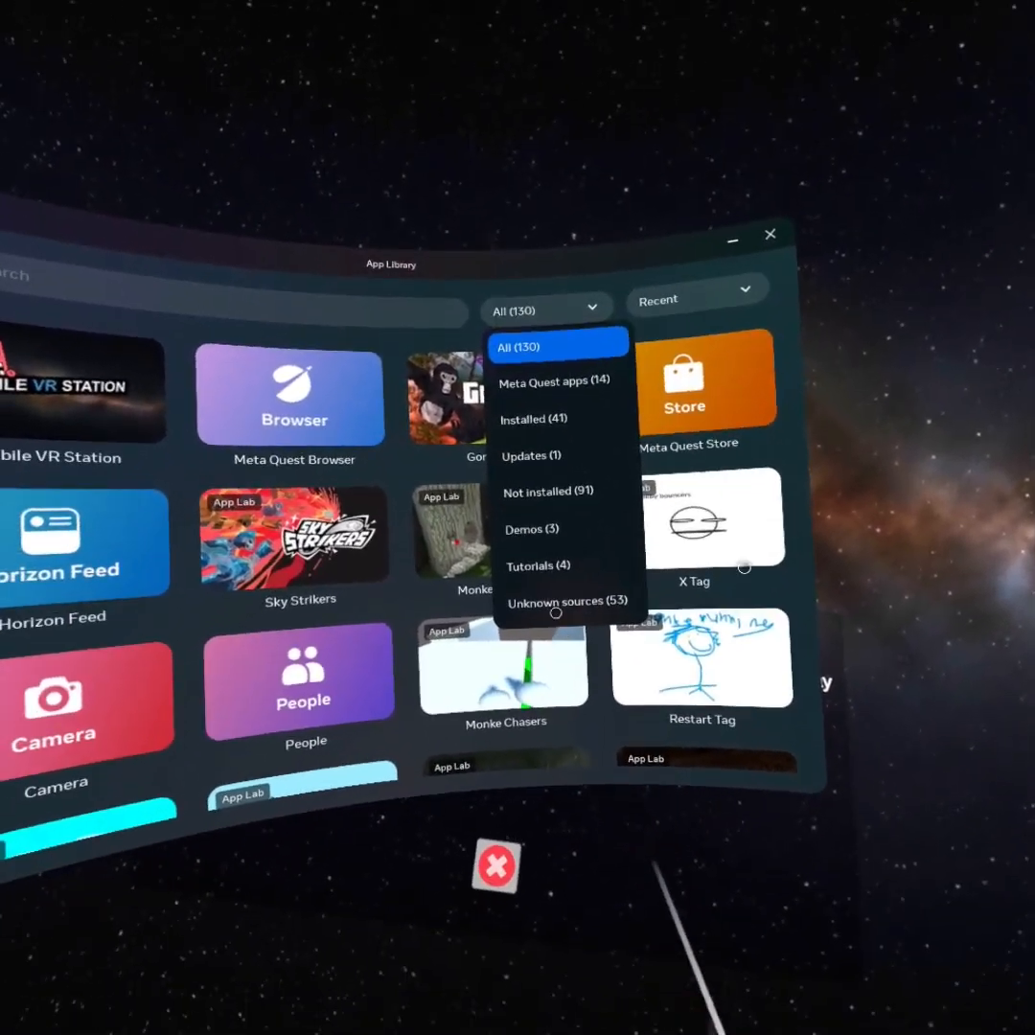
- Filter to Unknown sources and quit Mobile VR Station so the Dreamer Tag game starts
click(568, 602)
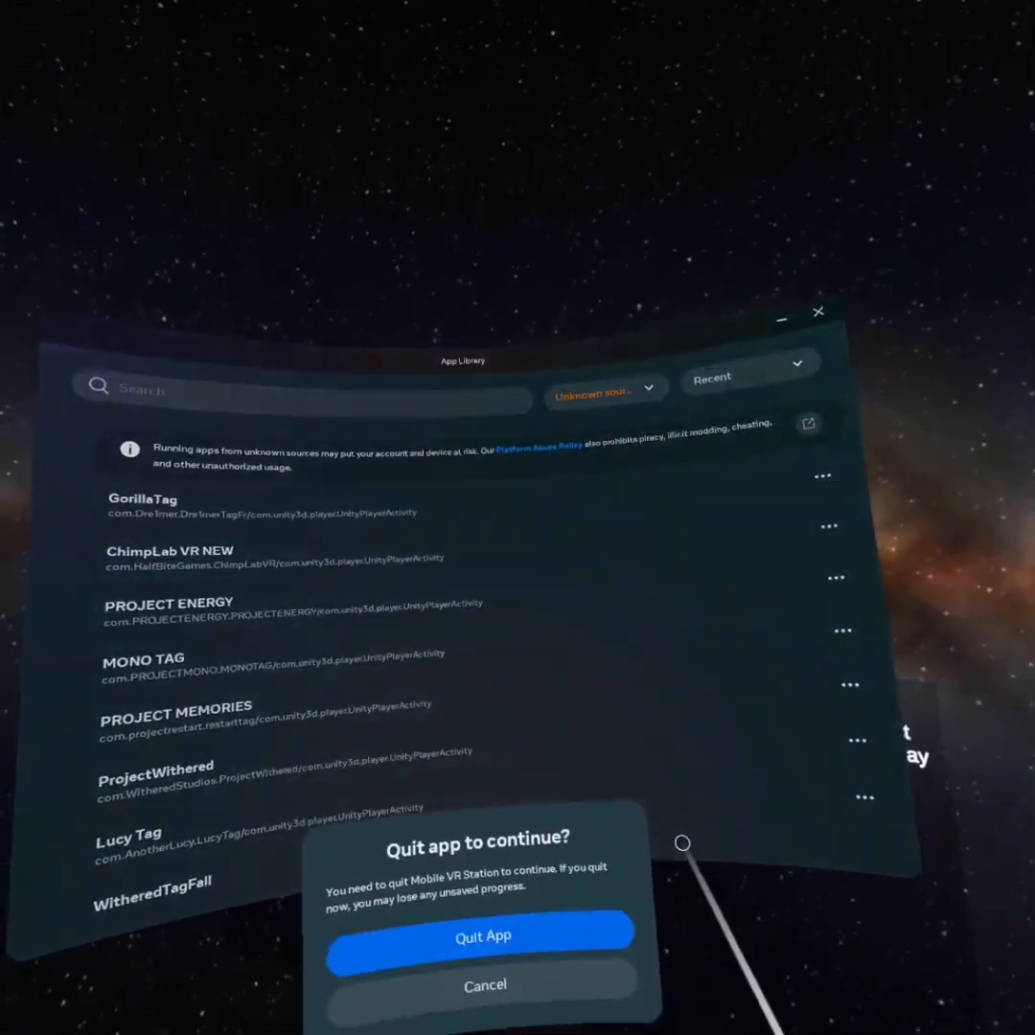
click(481, 936)
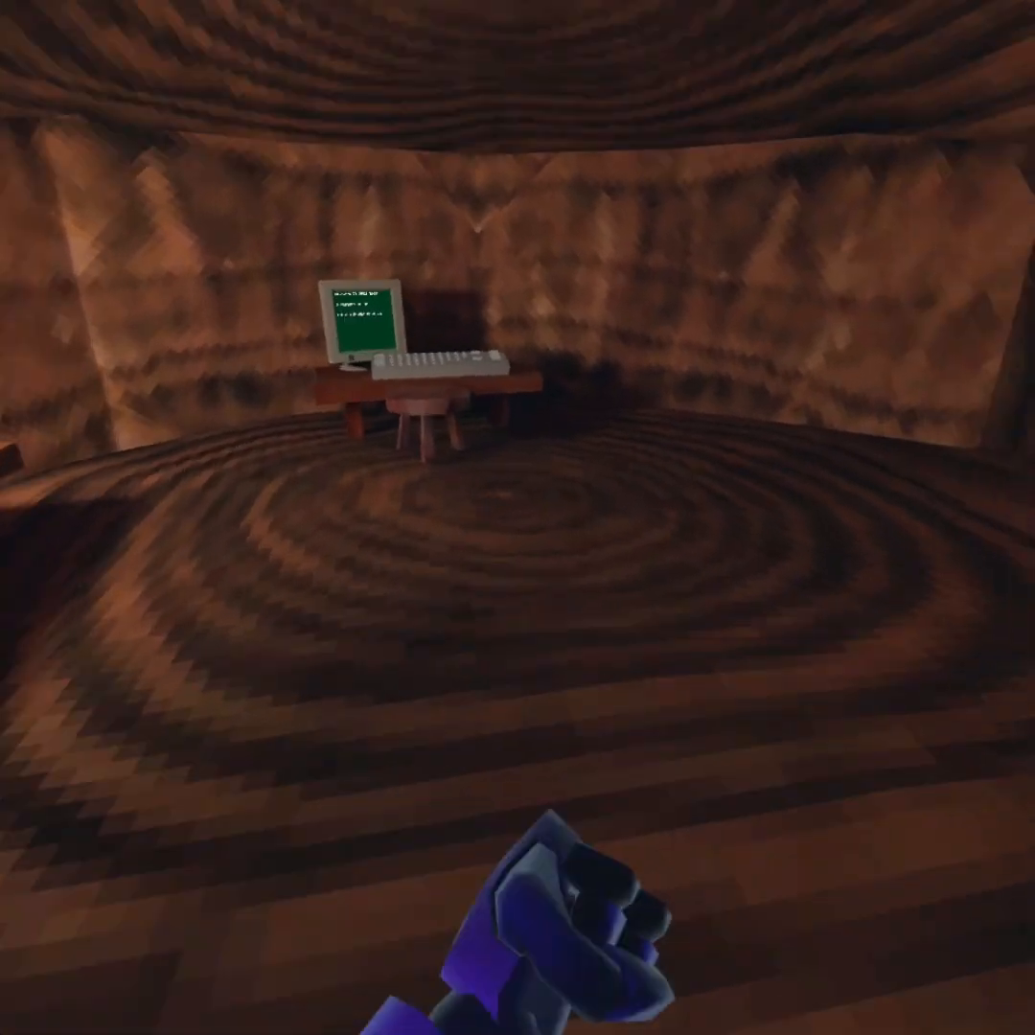